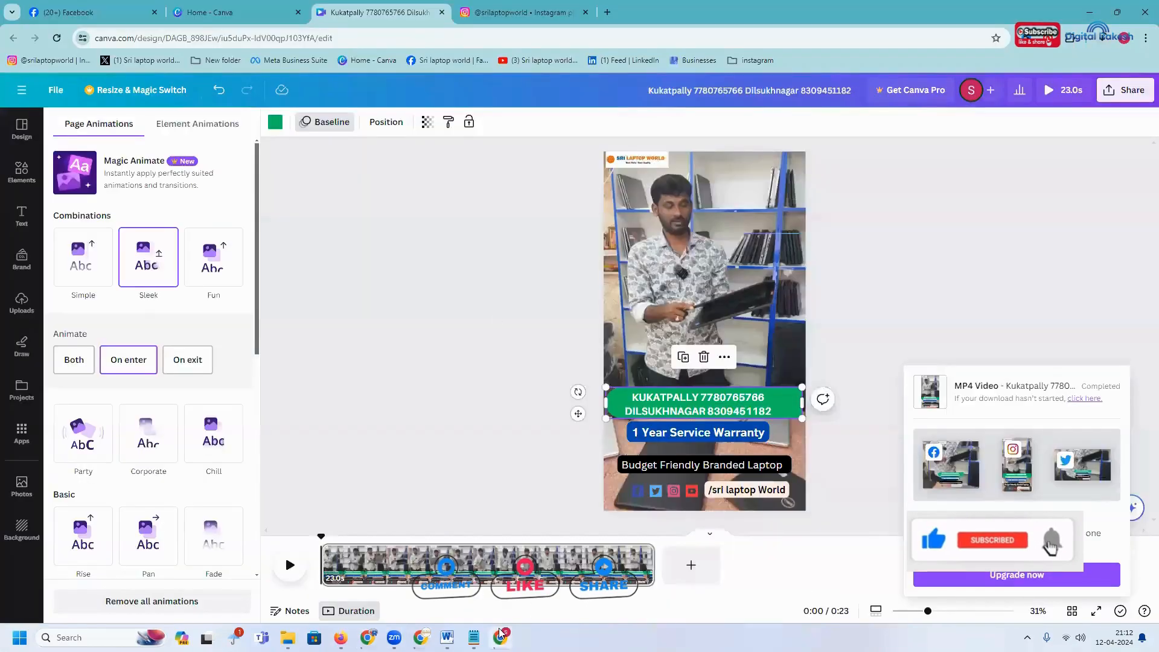
- Show Canva's Uploads, switch to the Facebook page tab and scroll to the post composer
{"action": "left_click", "coordinate": [21, 303]}
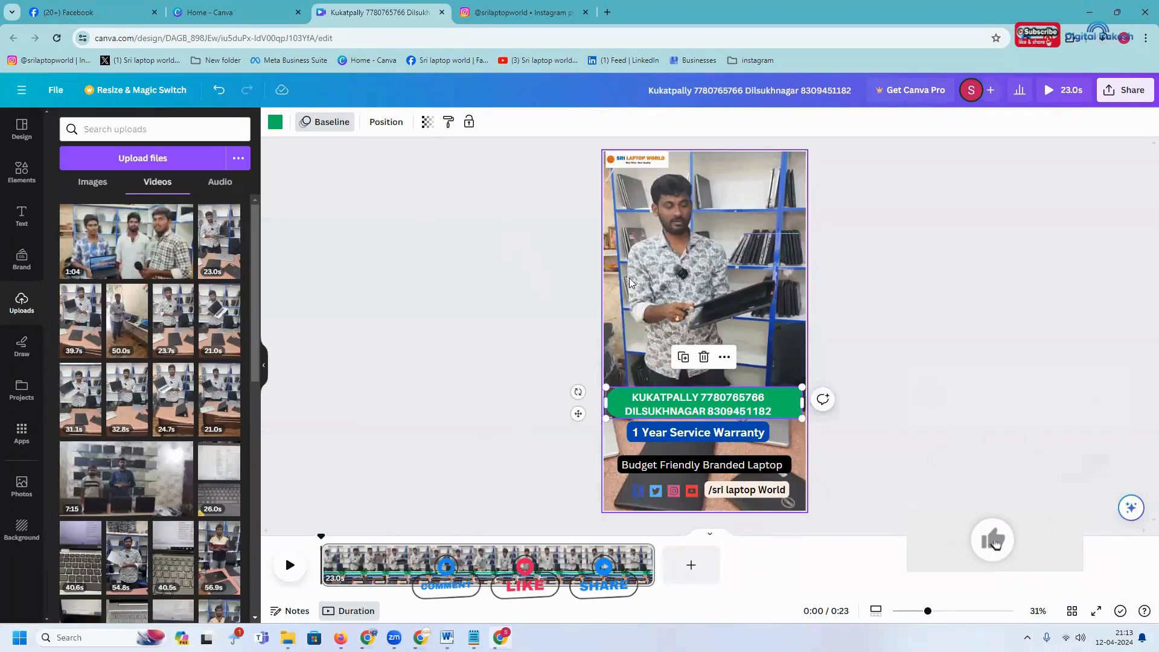
{"action": "left_click", "coordinate": [88, 12]}
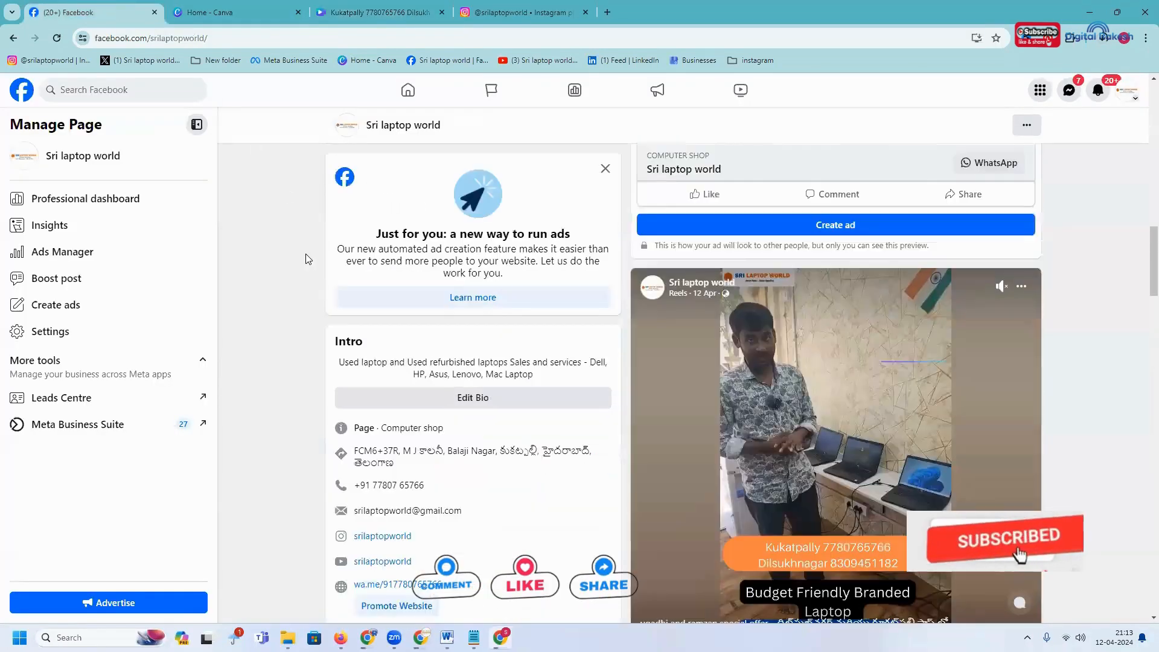
{"action": "scroll", "scroll_direction": "up", "scroll_amount": 3}
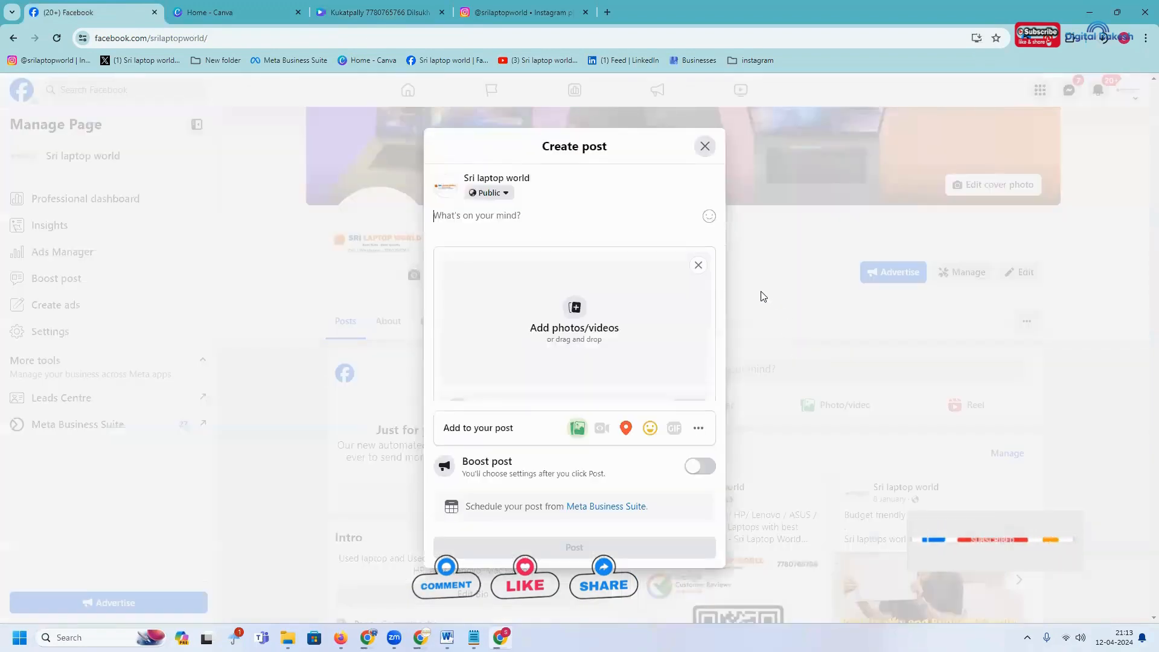
{"action": "left_click", "coordinate": [697, 428]}
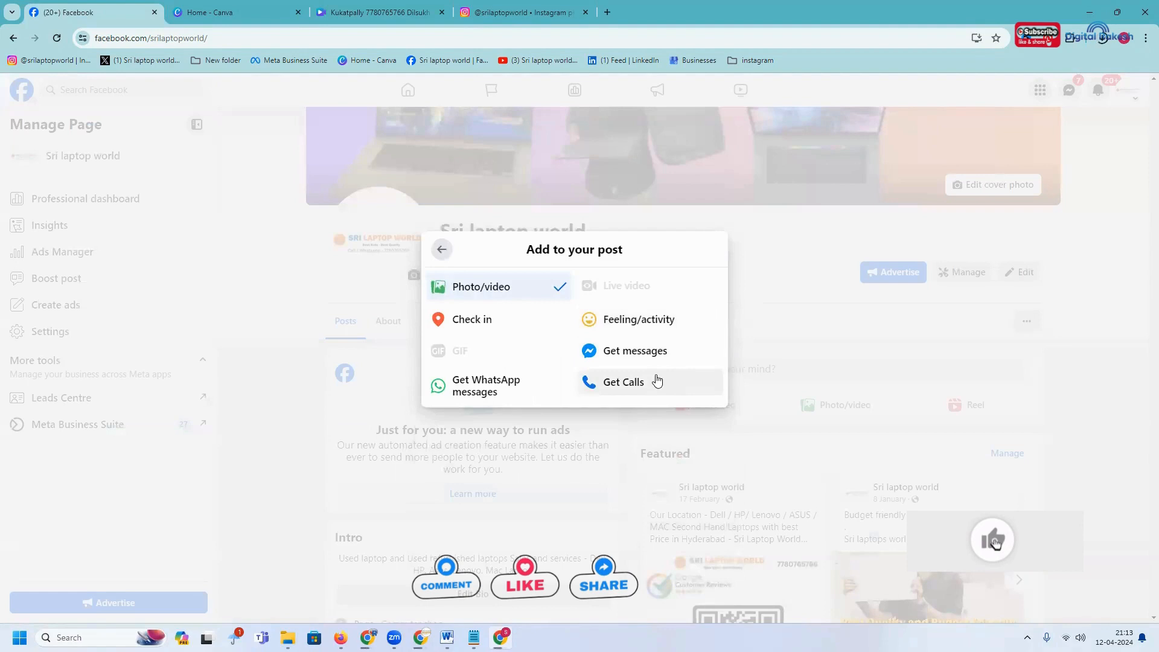
{"action": "mouse_move", "coordinate": [550, 385]}
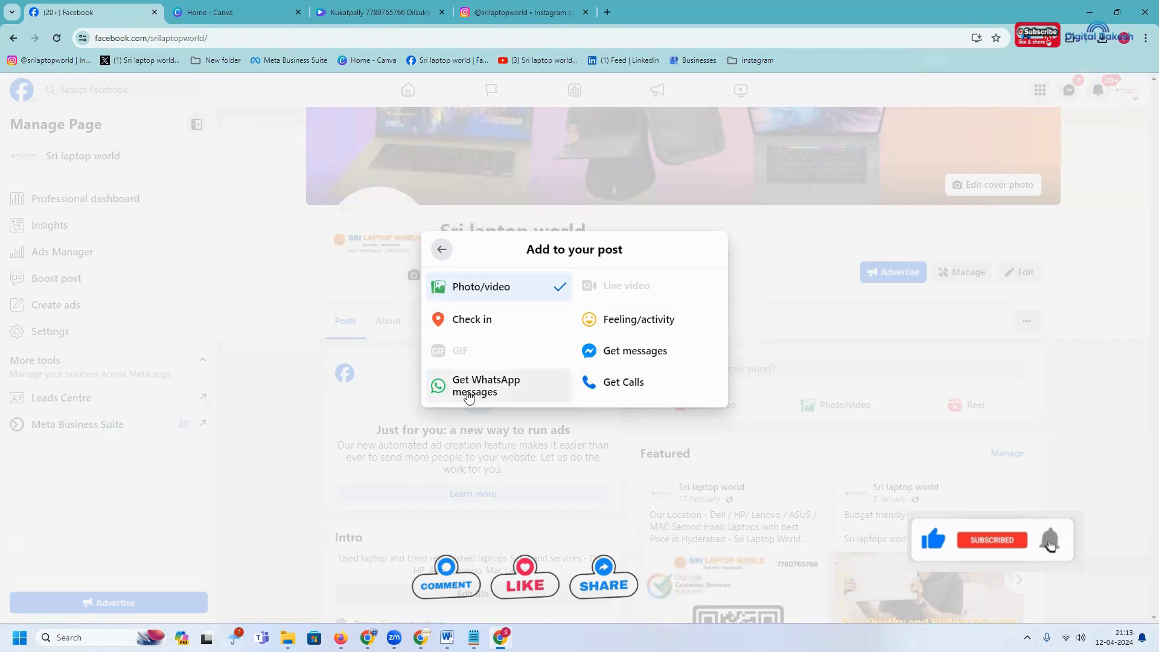
{"action": "mouse_move", "coordinate": [629, 350]}
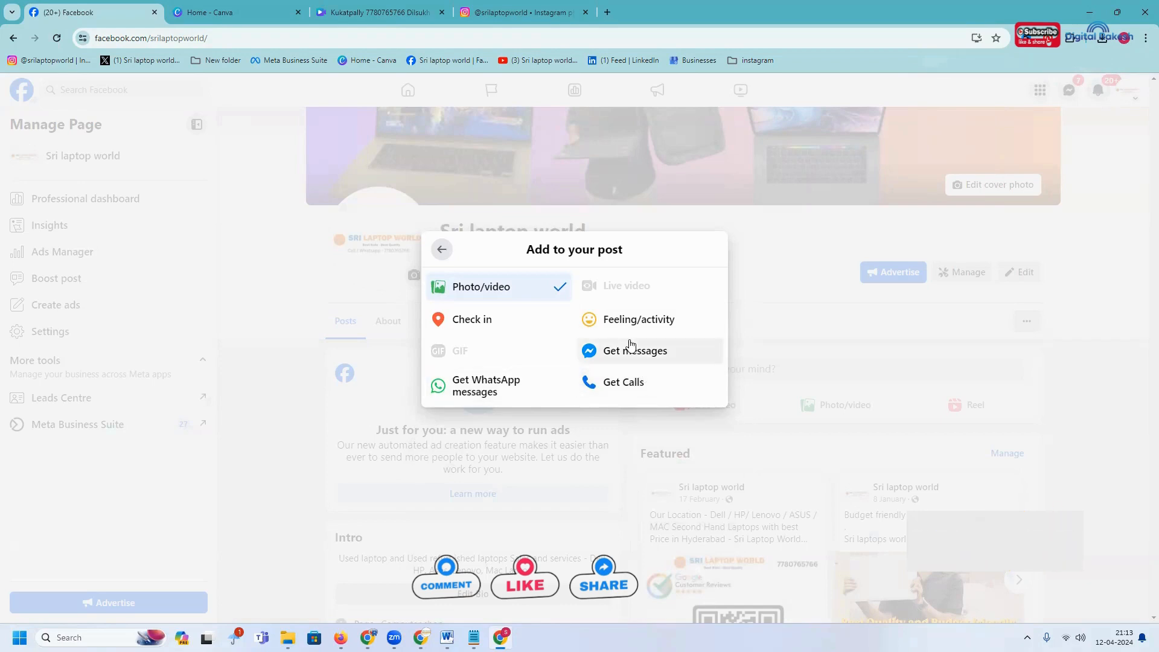
{"action": "mouse_move", "coordinate": [623, 381]}
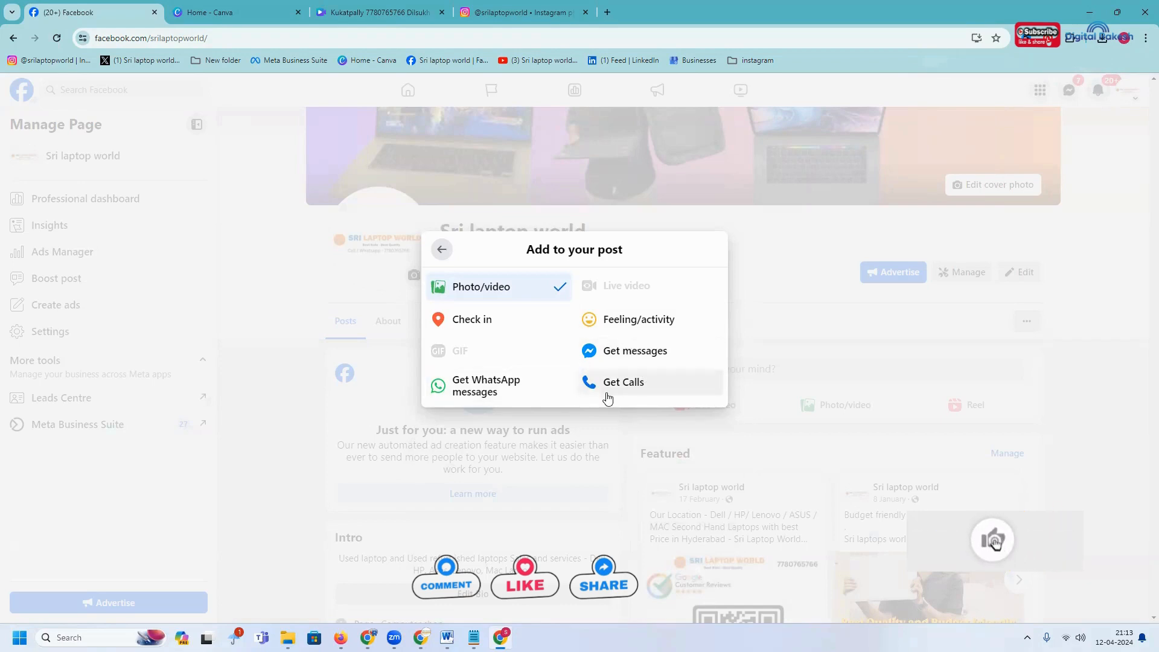
{"action": "mouse_move", "coordinate": [519, 385]}
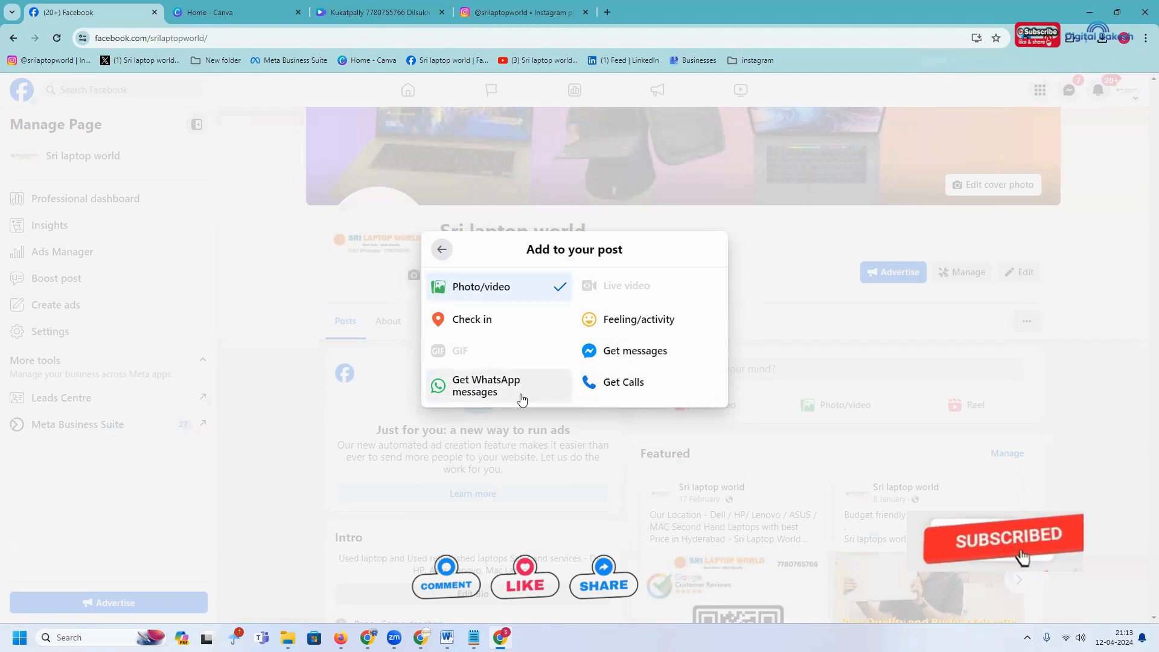
{"action": "left_click", "coordinate": [623, 383]}
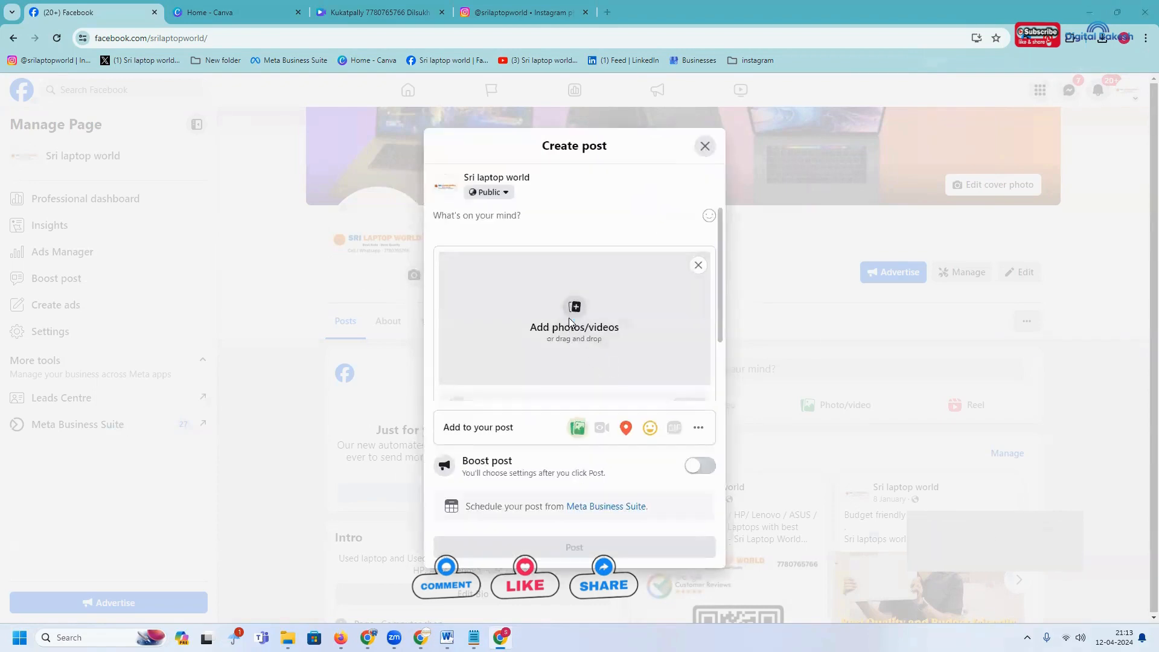
{"action": "left_click", "coordinate": [575, 327]}
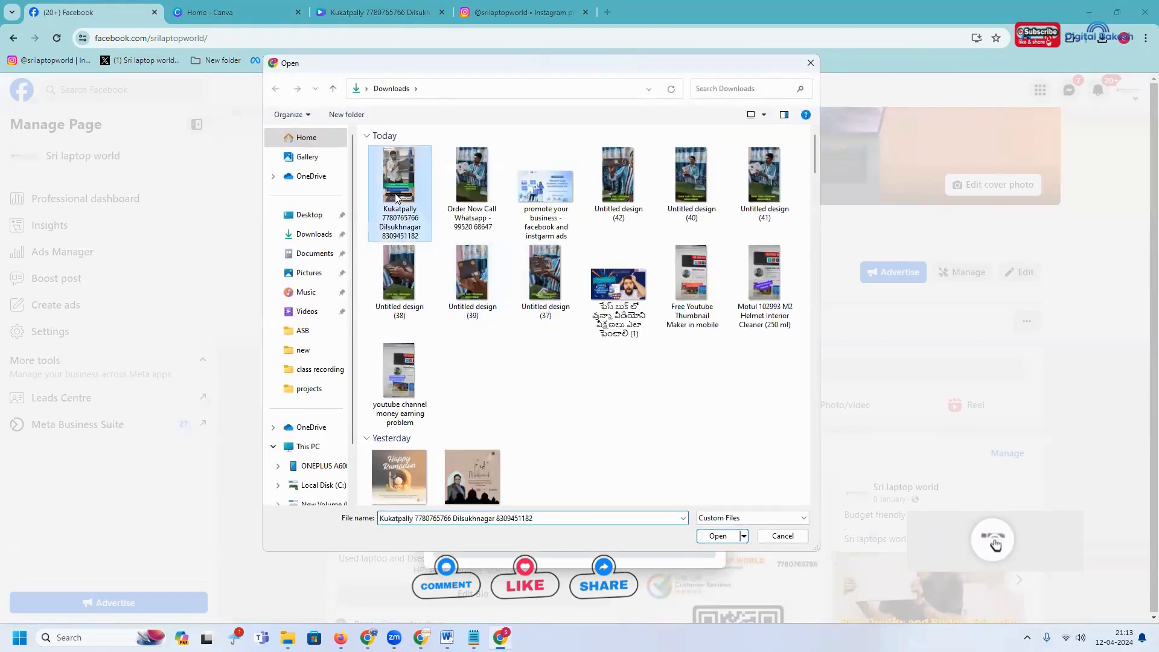
{"action": "left_click", "coordinate": [717, 536]}
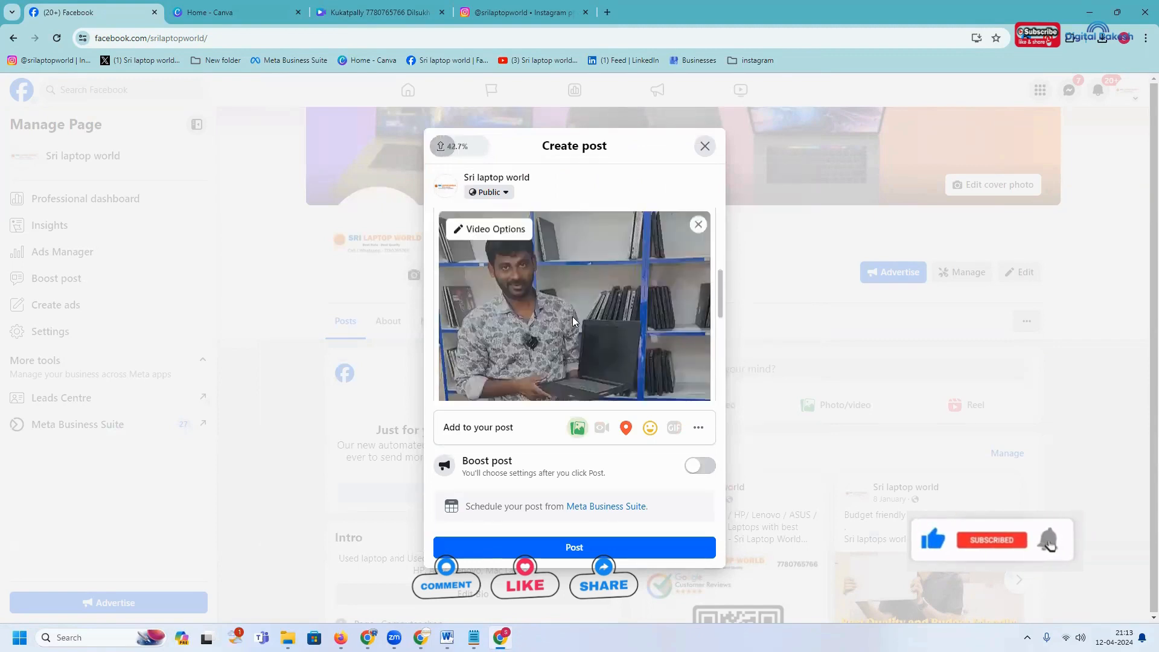
- In Video Options, switch the thumbnail to the suggested images
{"action": "left_click", "coordinate": [489, 228]}
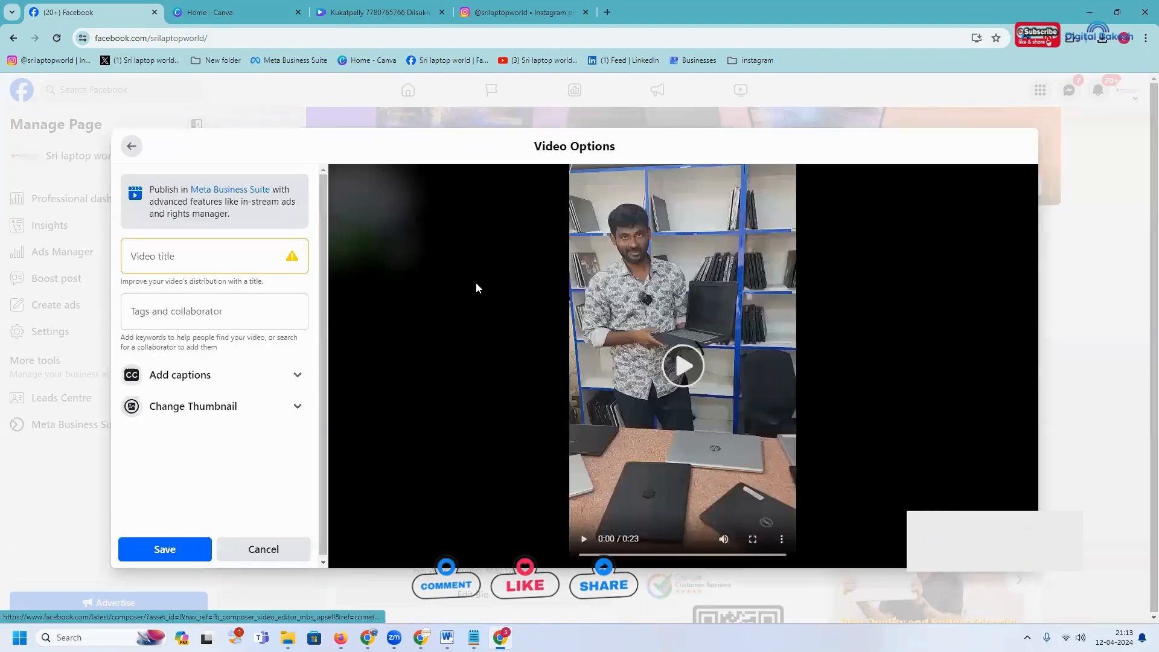
{"action": "left_click", "coordinate": [193, 406]}
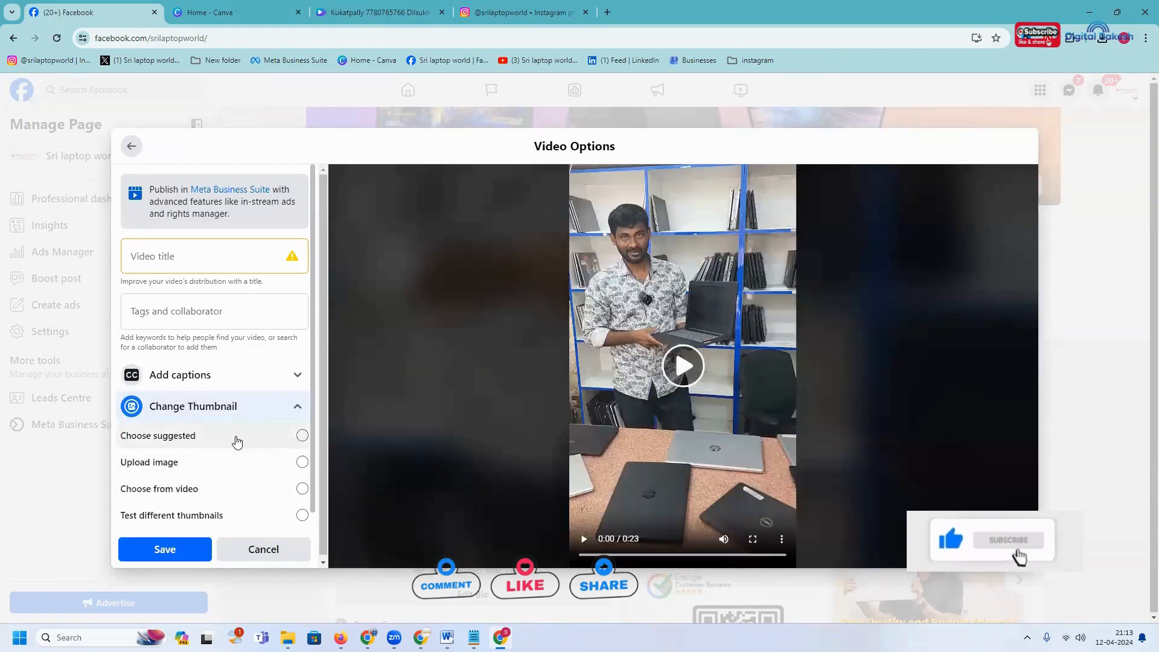
{"action": "left_click", "coordinate": [302, 436]}
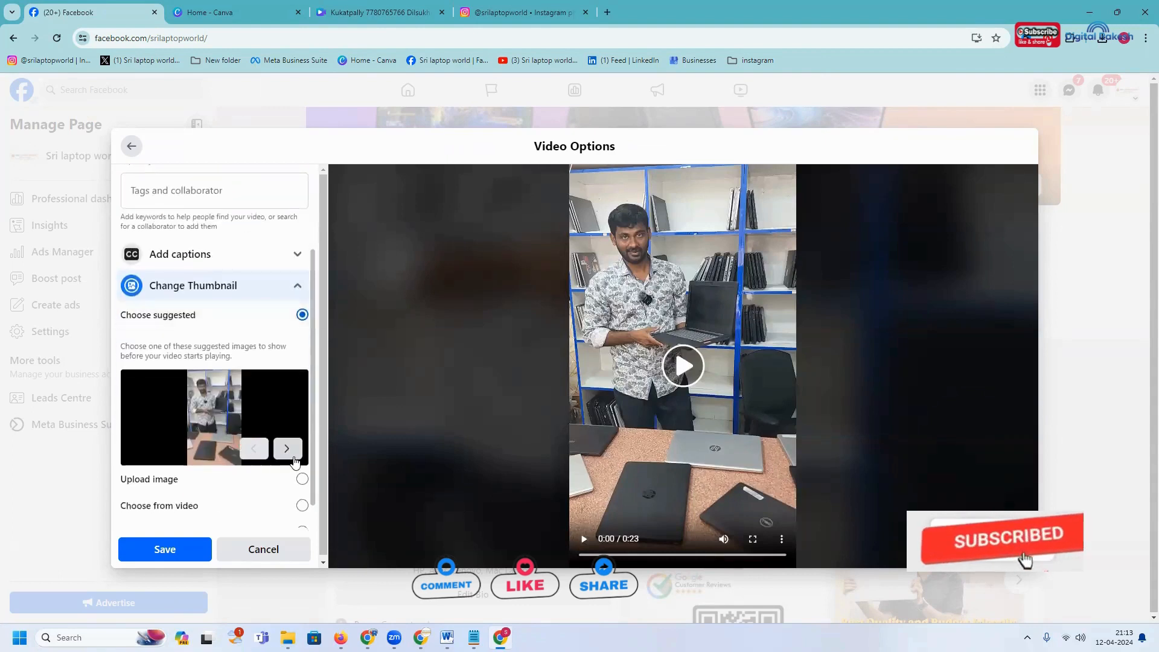
- Browse the suggestions, settle on the first image and save the video settings
{"action": "left_click", "coordinate": [287, 449]}
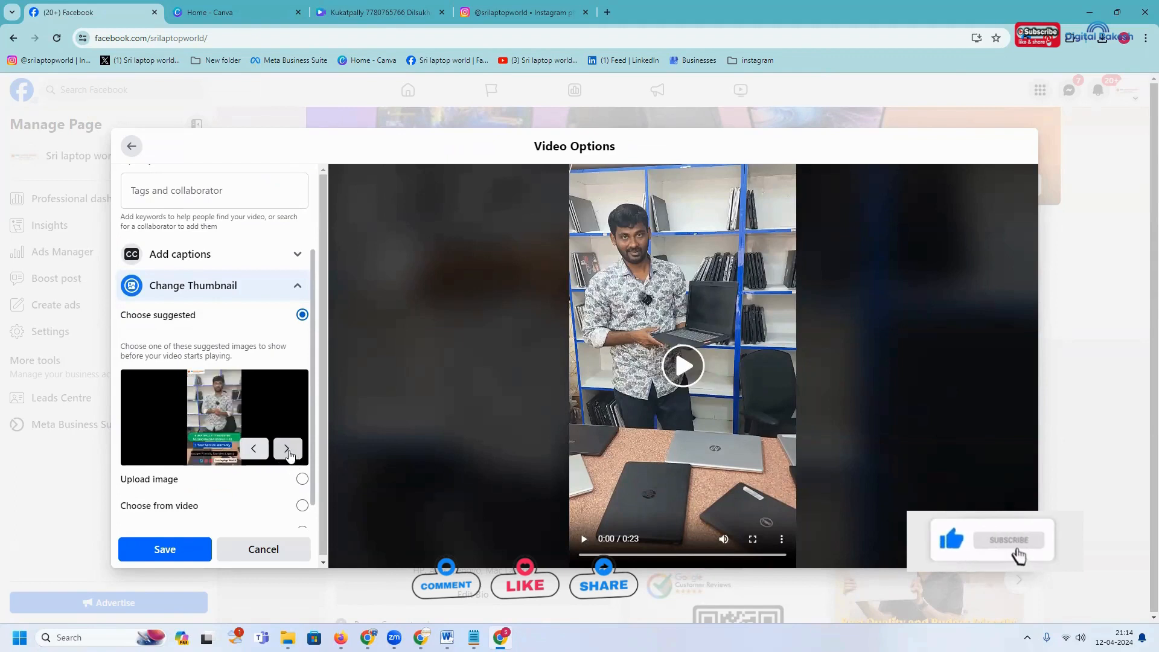
{"action": "left_click", "coordinate": [287, 449]}
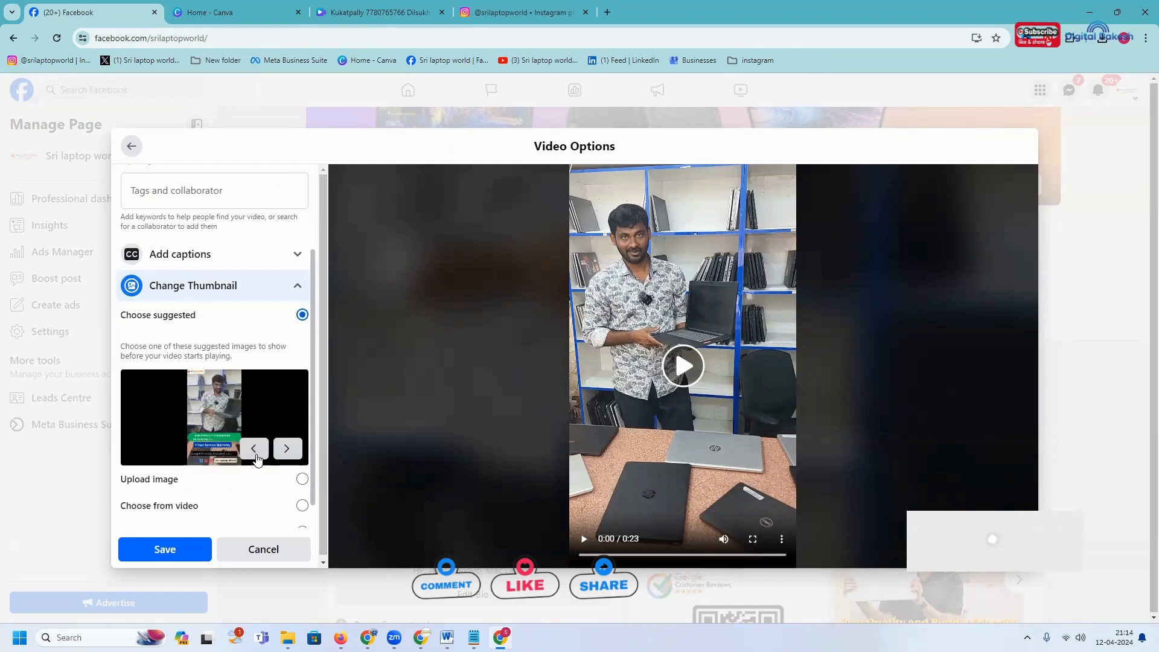
{"action": "left_click", "coordinate": [255, 449]}
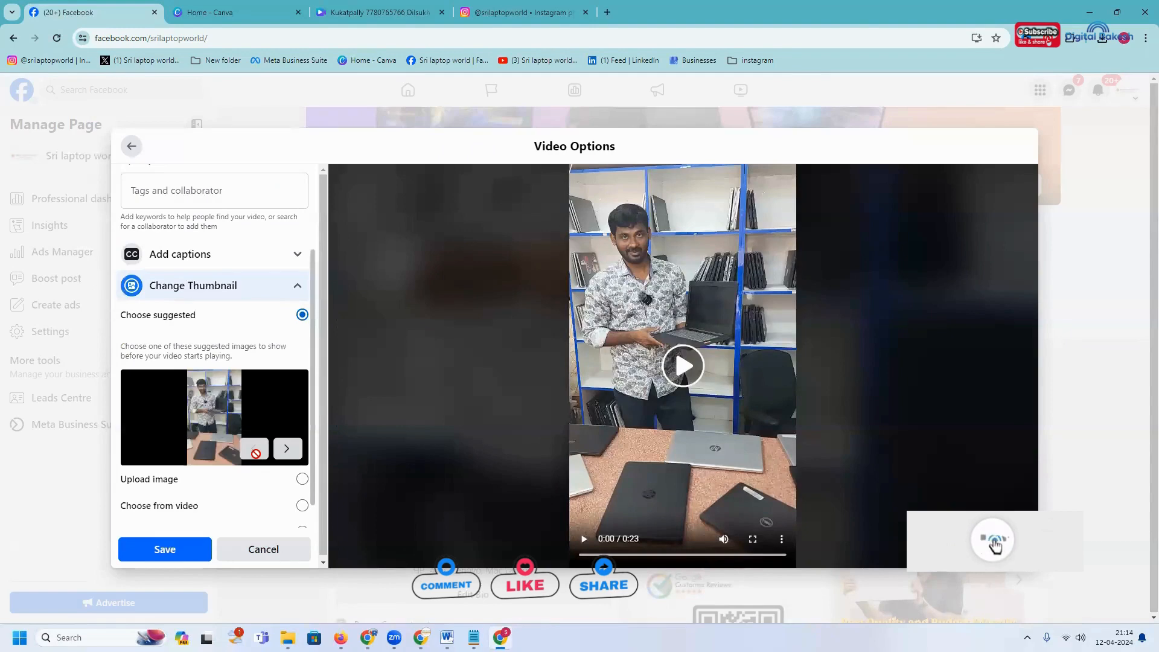
{"action": "left_click", "coordinate": [165, 549]}
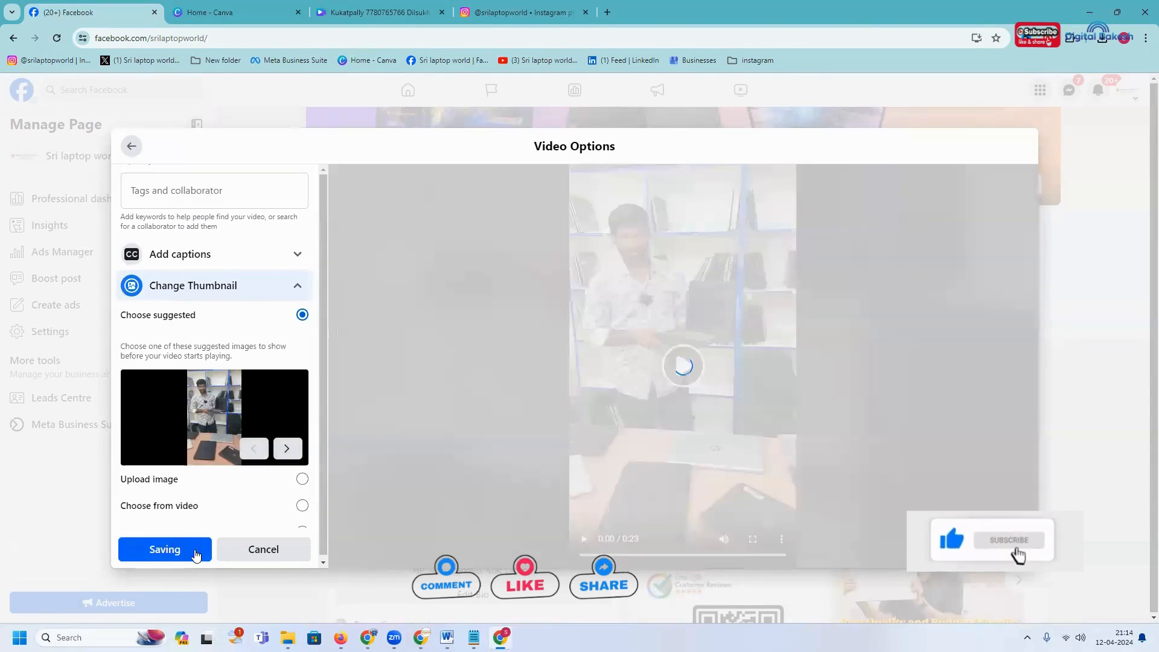
- Add a Get Calls (Call Now) card for Sri laptop world to the post
{"action": "left_click", "coordinate": [164, 549]}
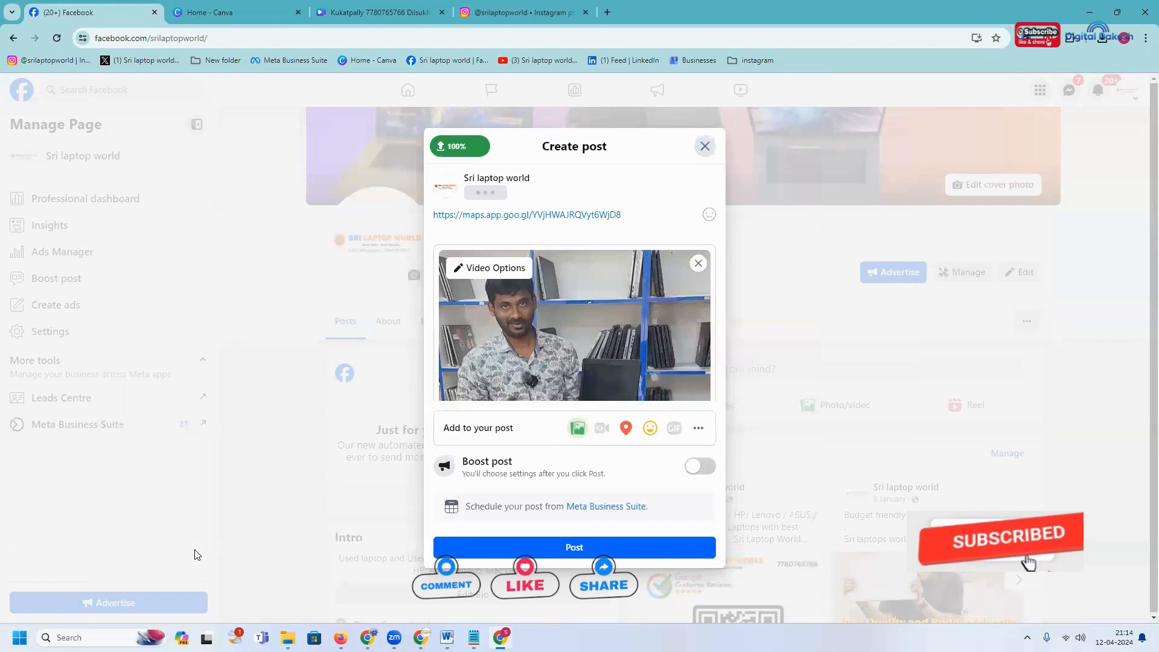
{"action": "mouse_move", "coordinate": [698, 427]}
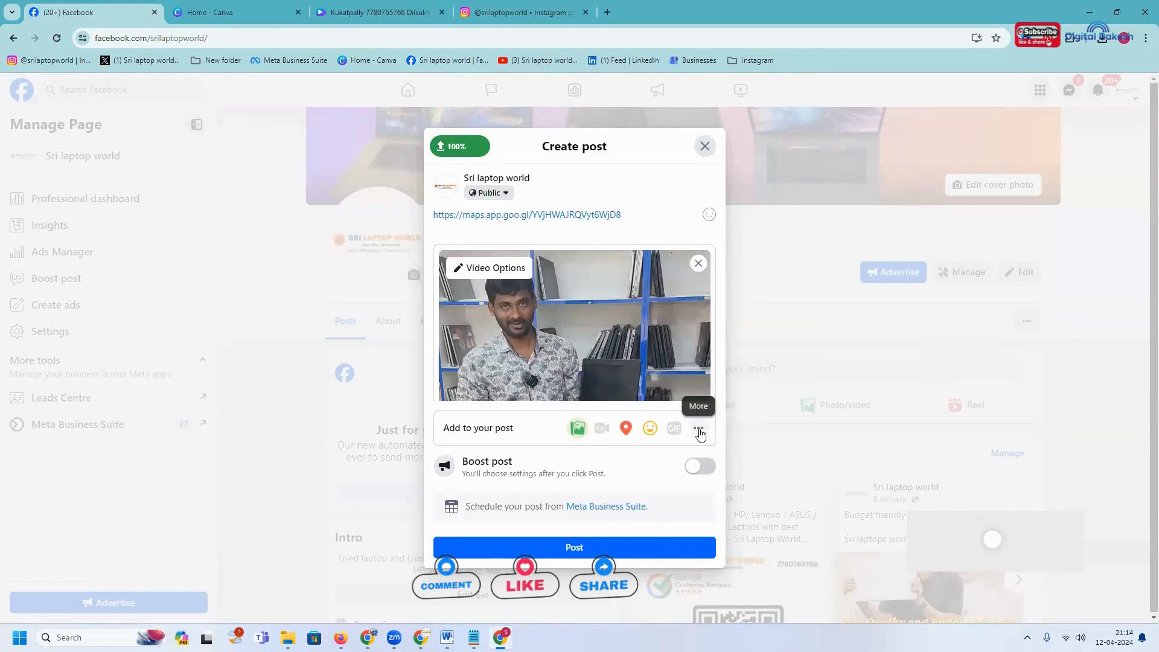
{"action": "left_click", "coordinate": [699, 433]}
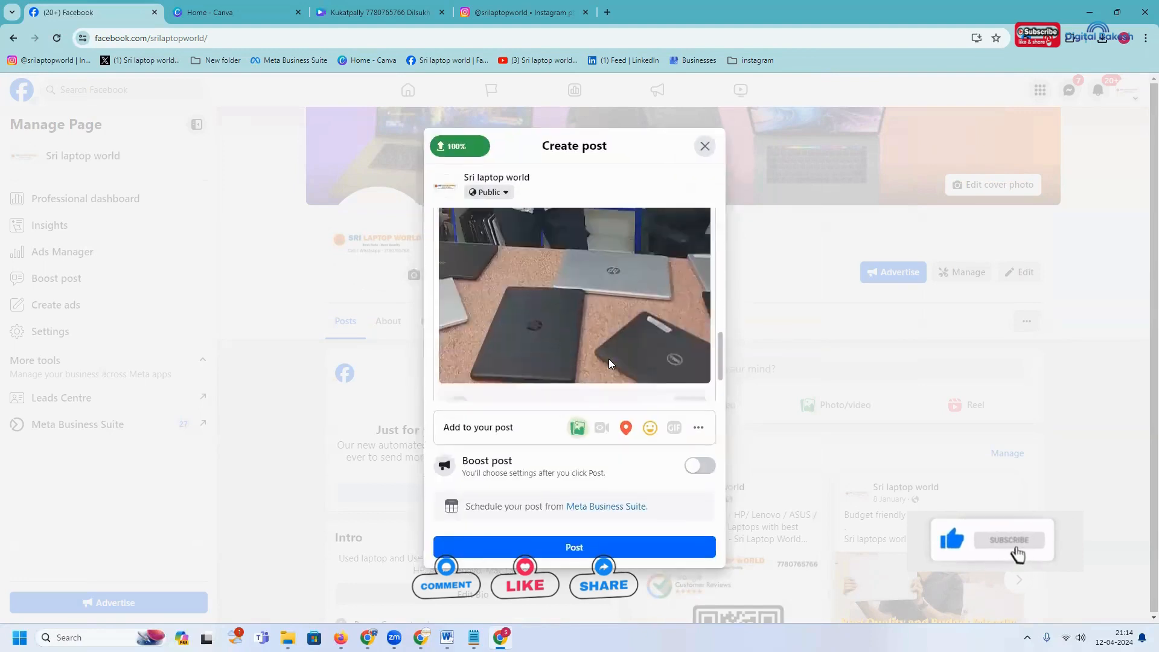
{"action": "scroll", "scroll_direction": "down", "scroll_amount": 3}
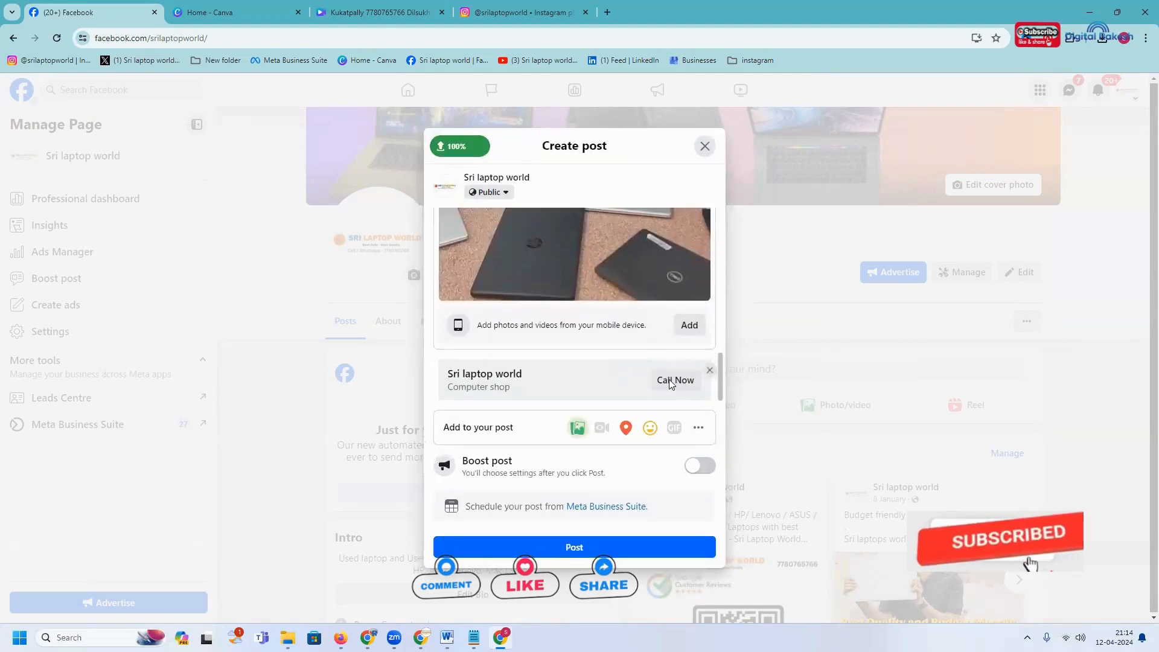